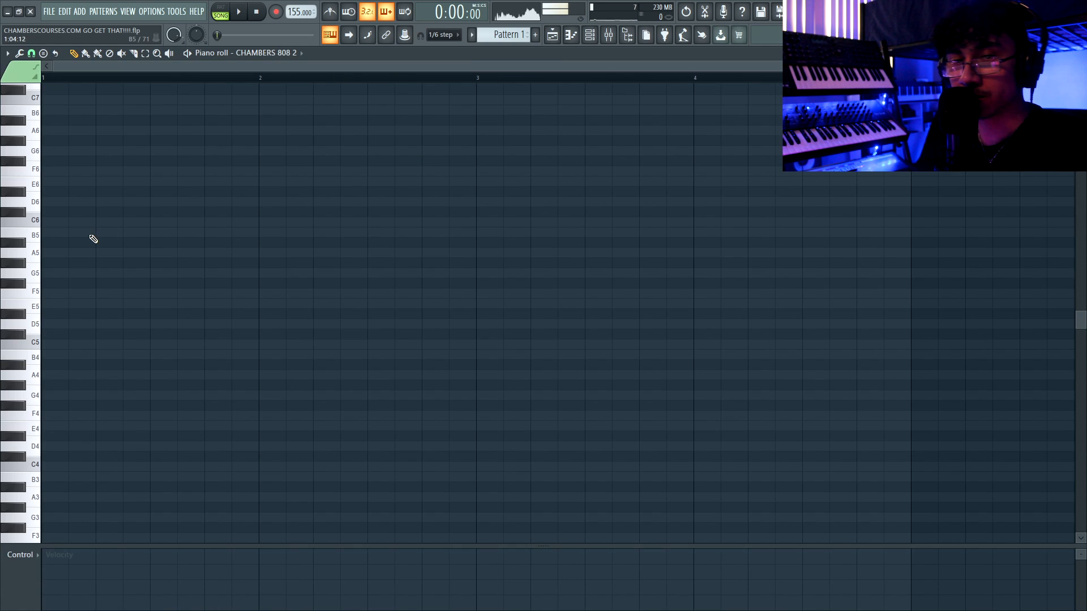
# - Start playback of the four-bar 808 bass line (C, A, A, F)
pyautogui.click(238, 11)
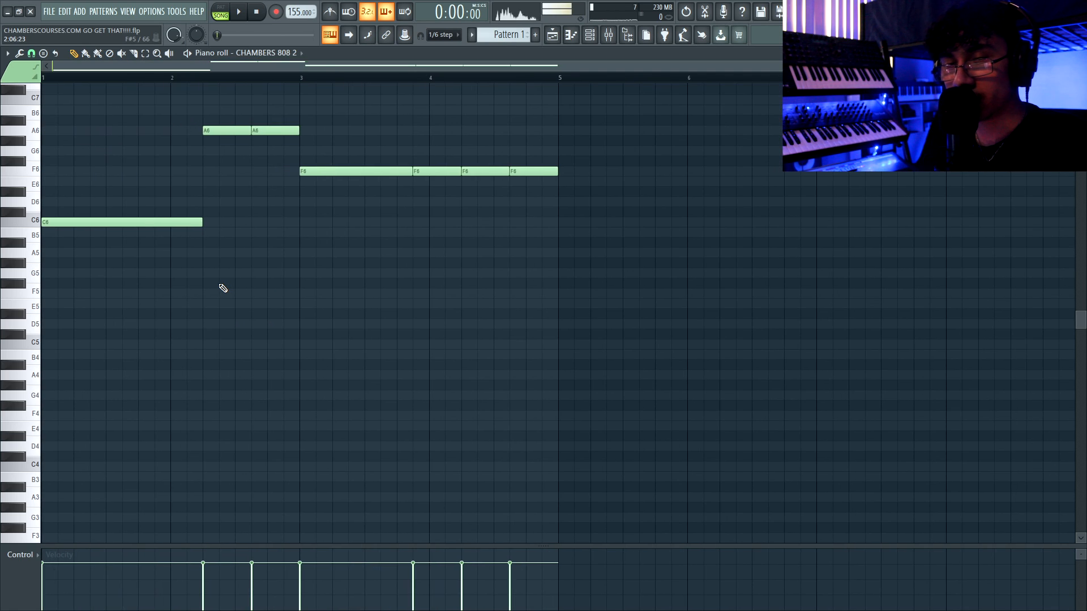
pyautogui.click(237, 11)
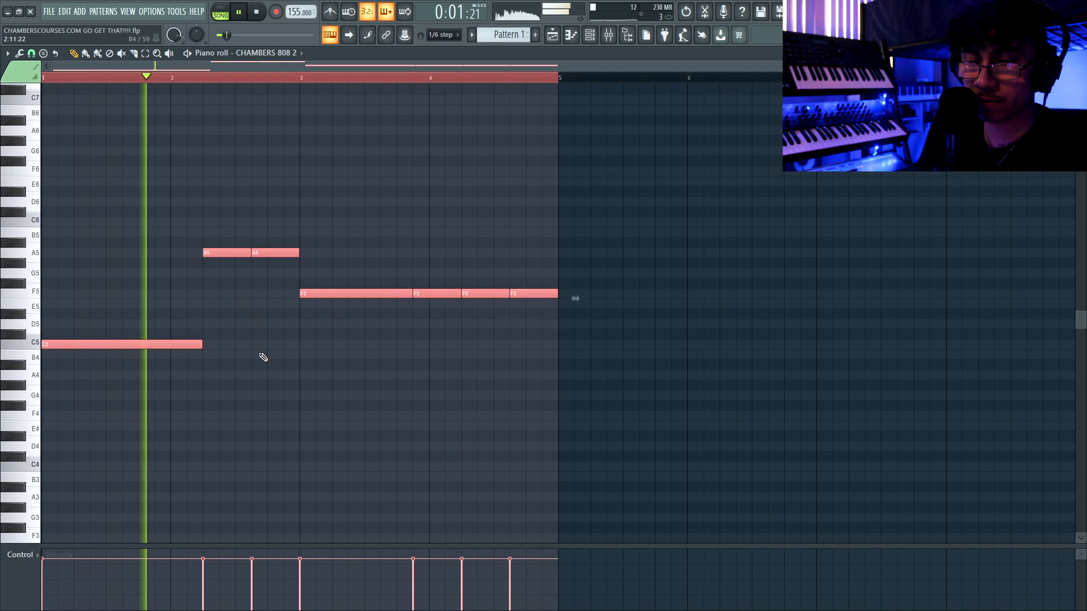